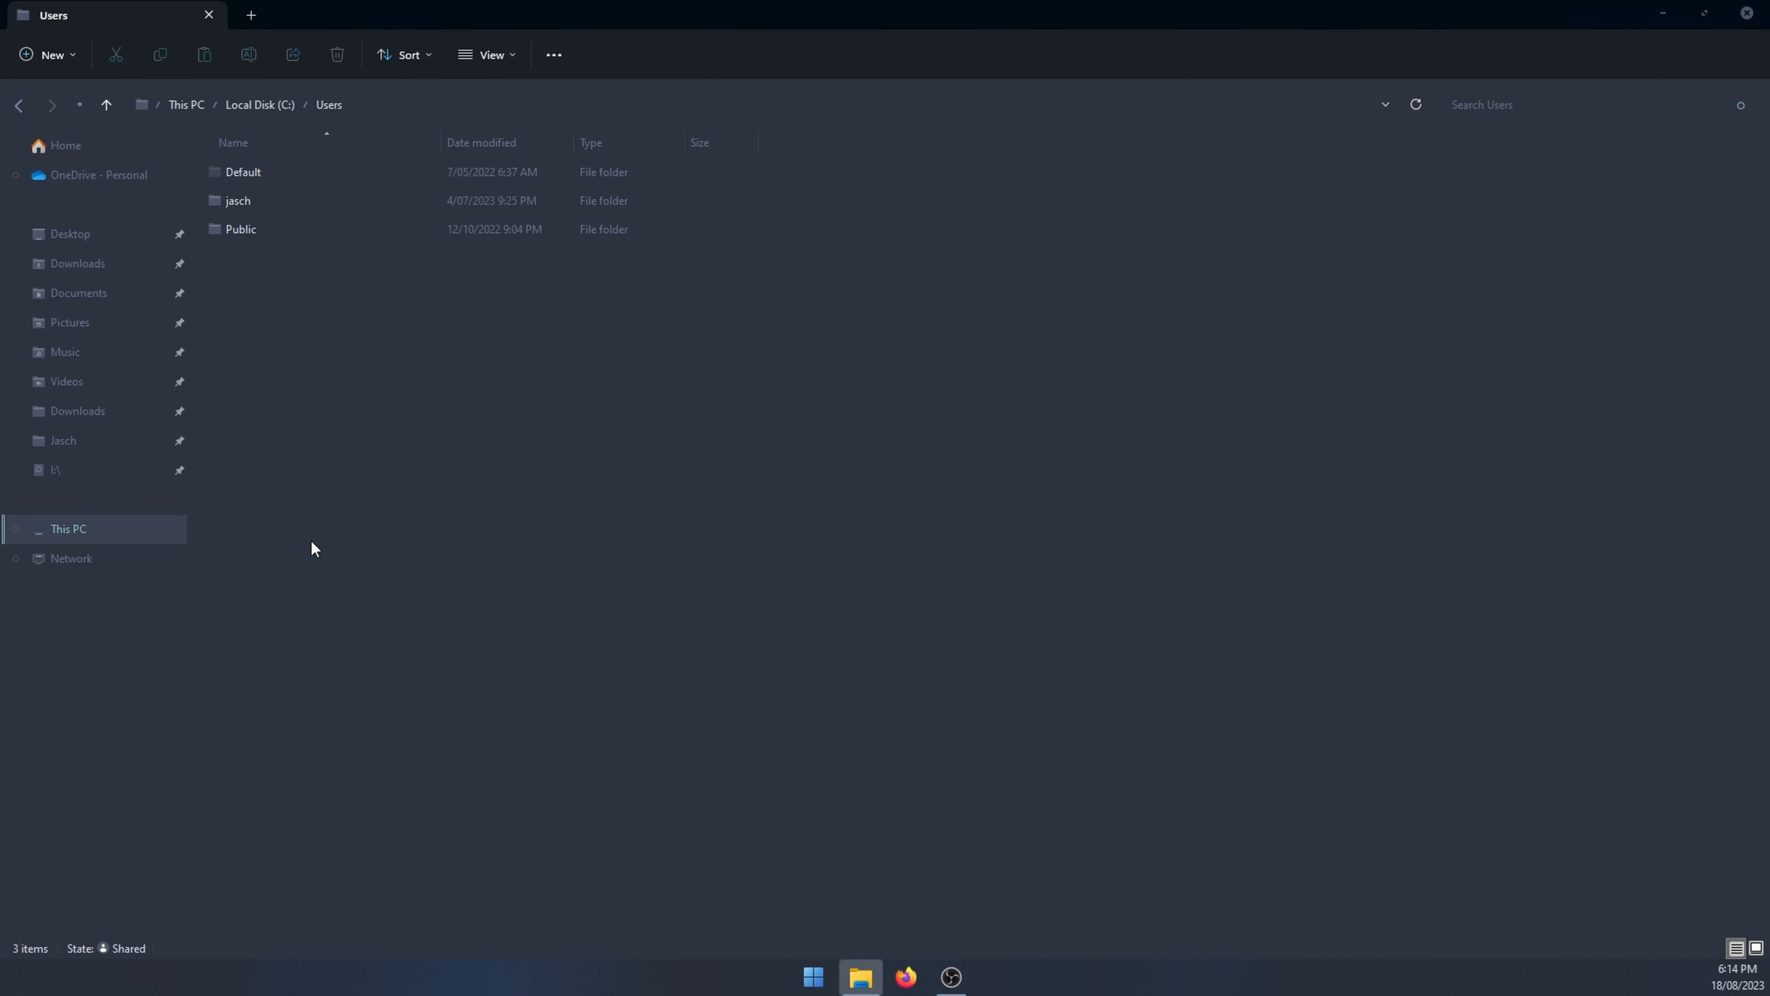
# - Enter the user's own profile folder under C:\Users and reveal hidden items so AppData shows
pyautogui.doubleClick(237, 200)
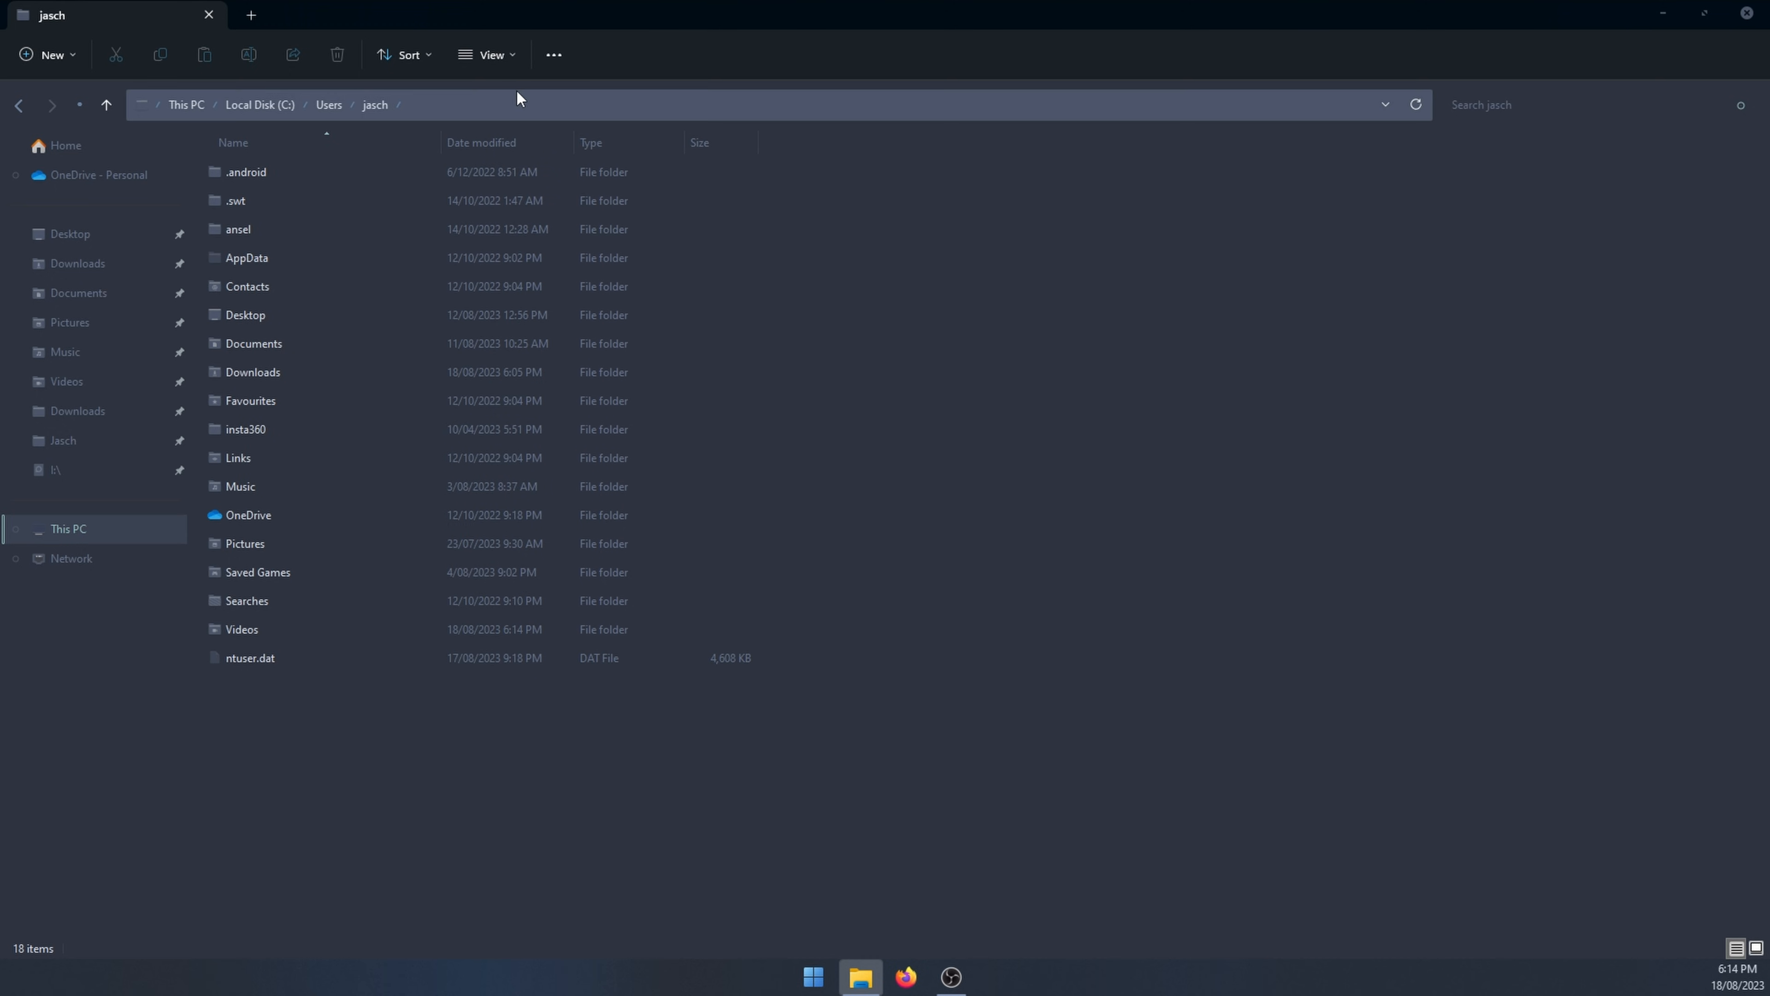
pyautogui.click(487, 54)
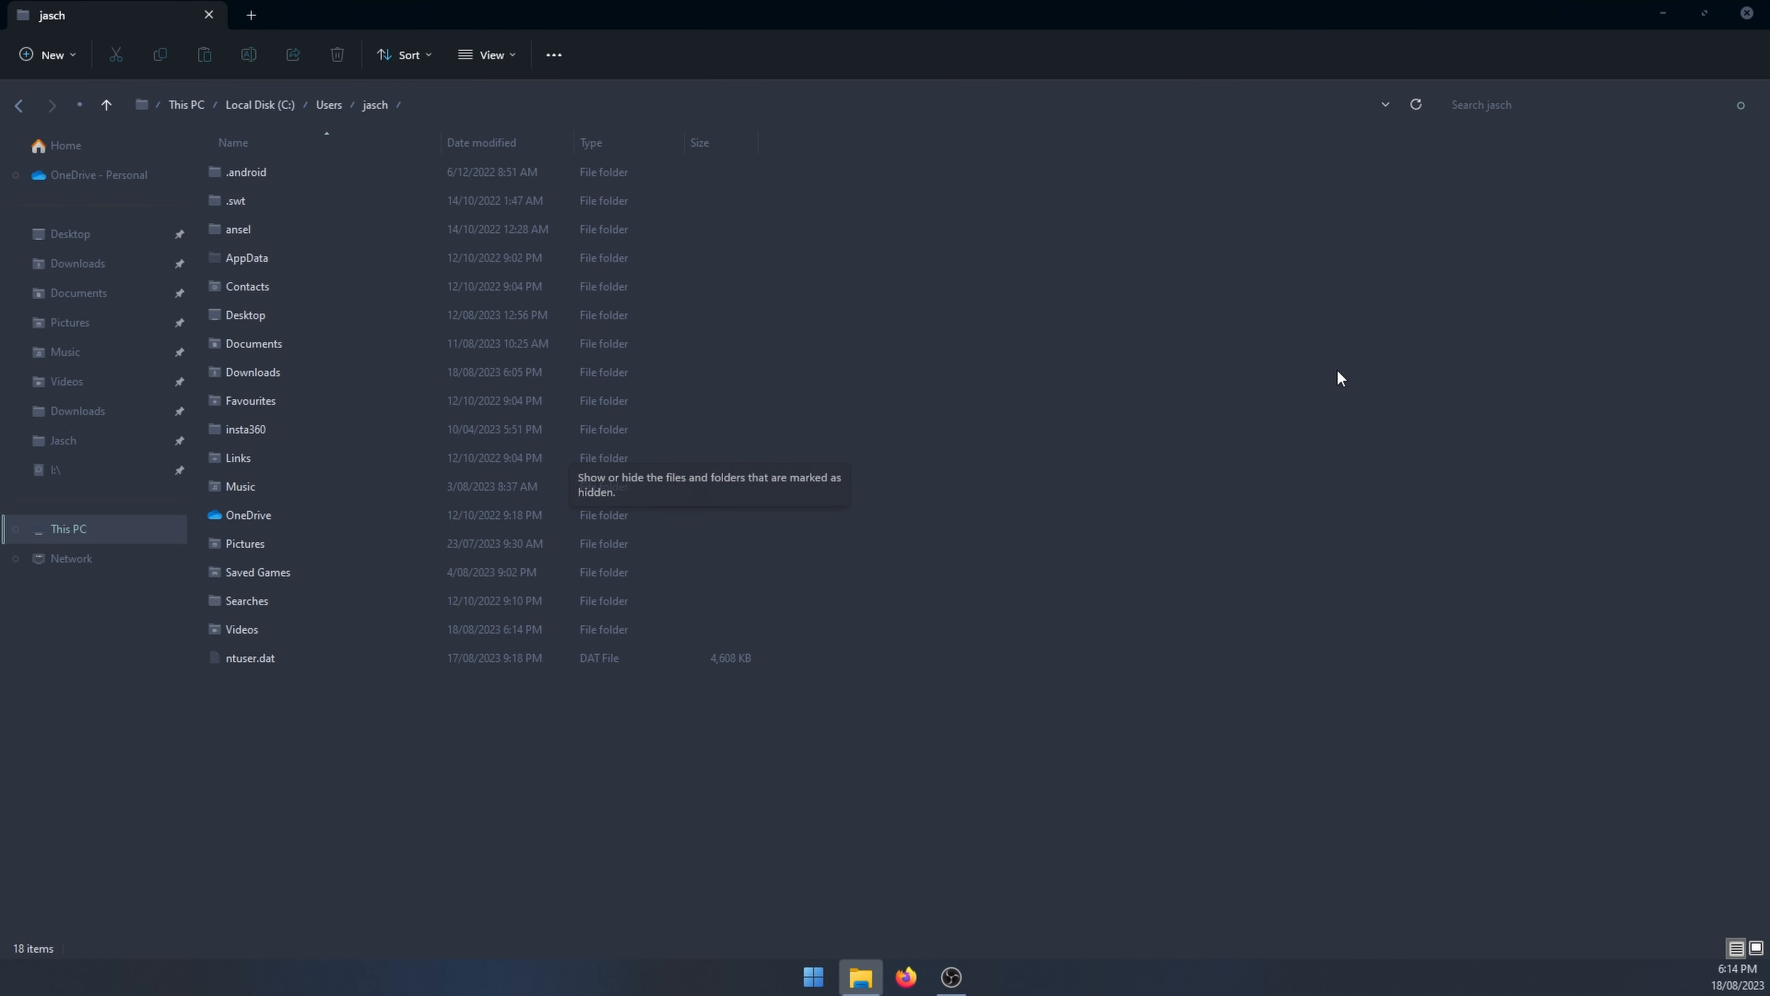
# - Navigate through AppData\Local\Larian Studios into the Baldur's Gate 3 folder
pyautogui.doubleClick(246, 257)
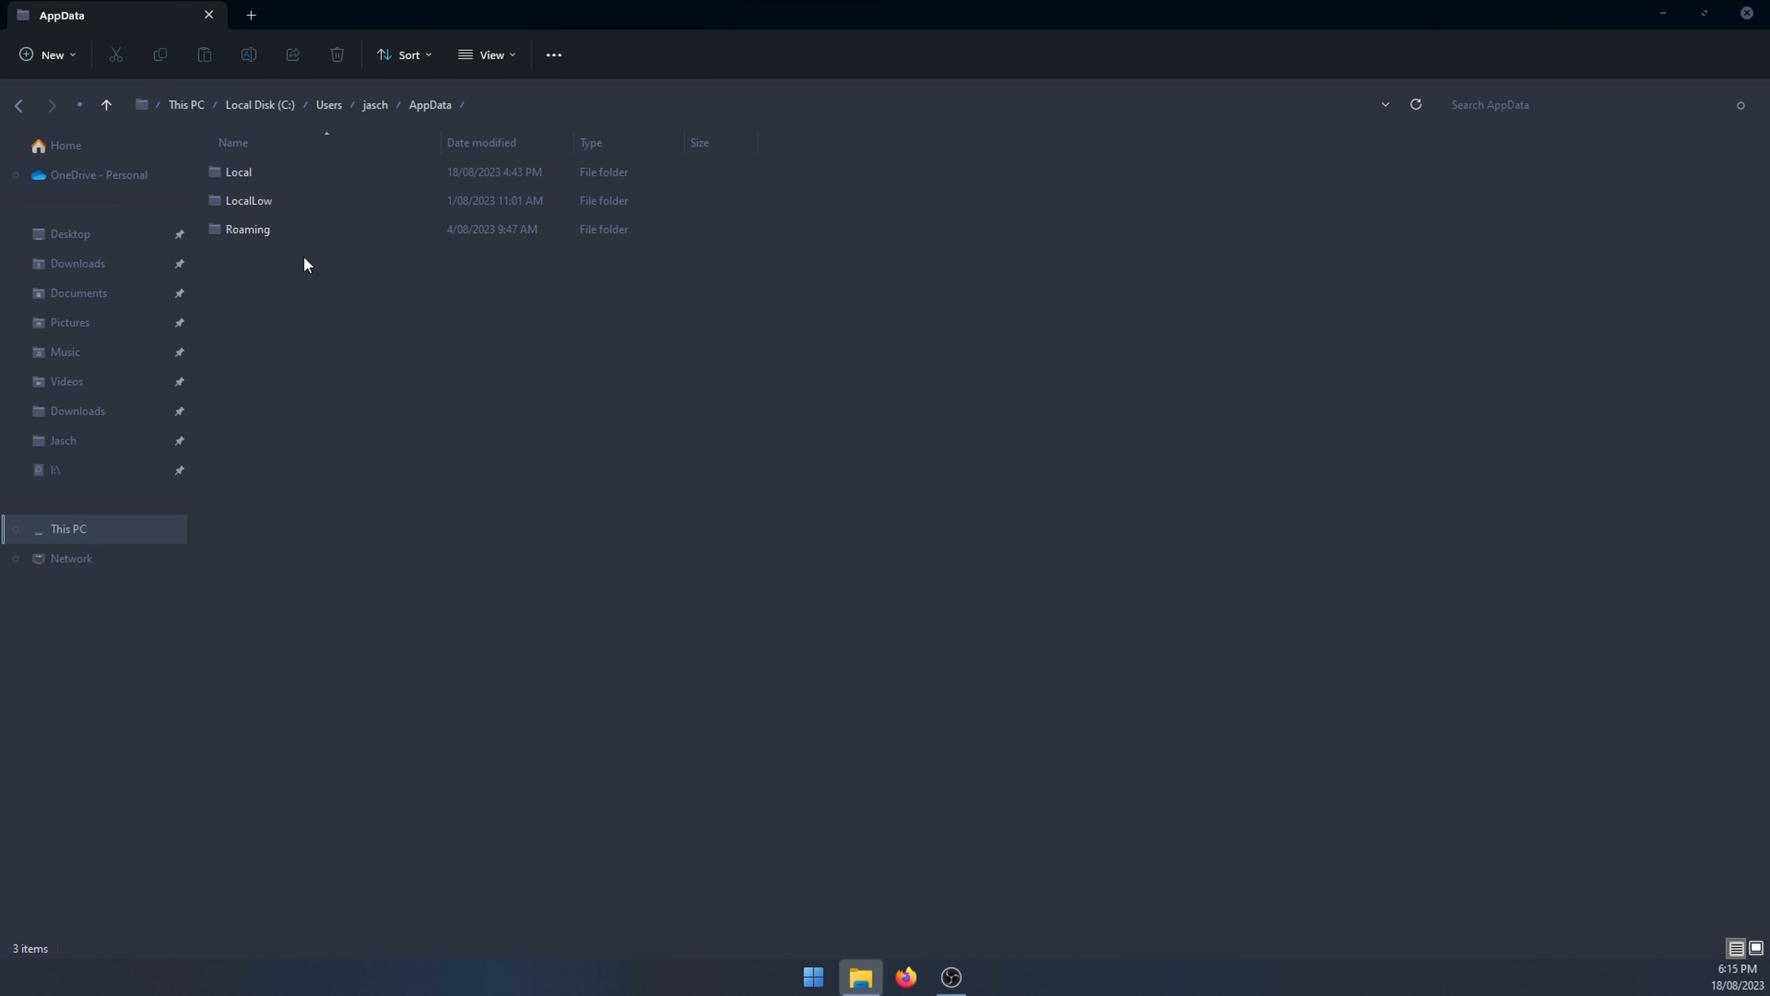
pyautogui.doubleClick(237, 172)
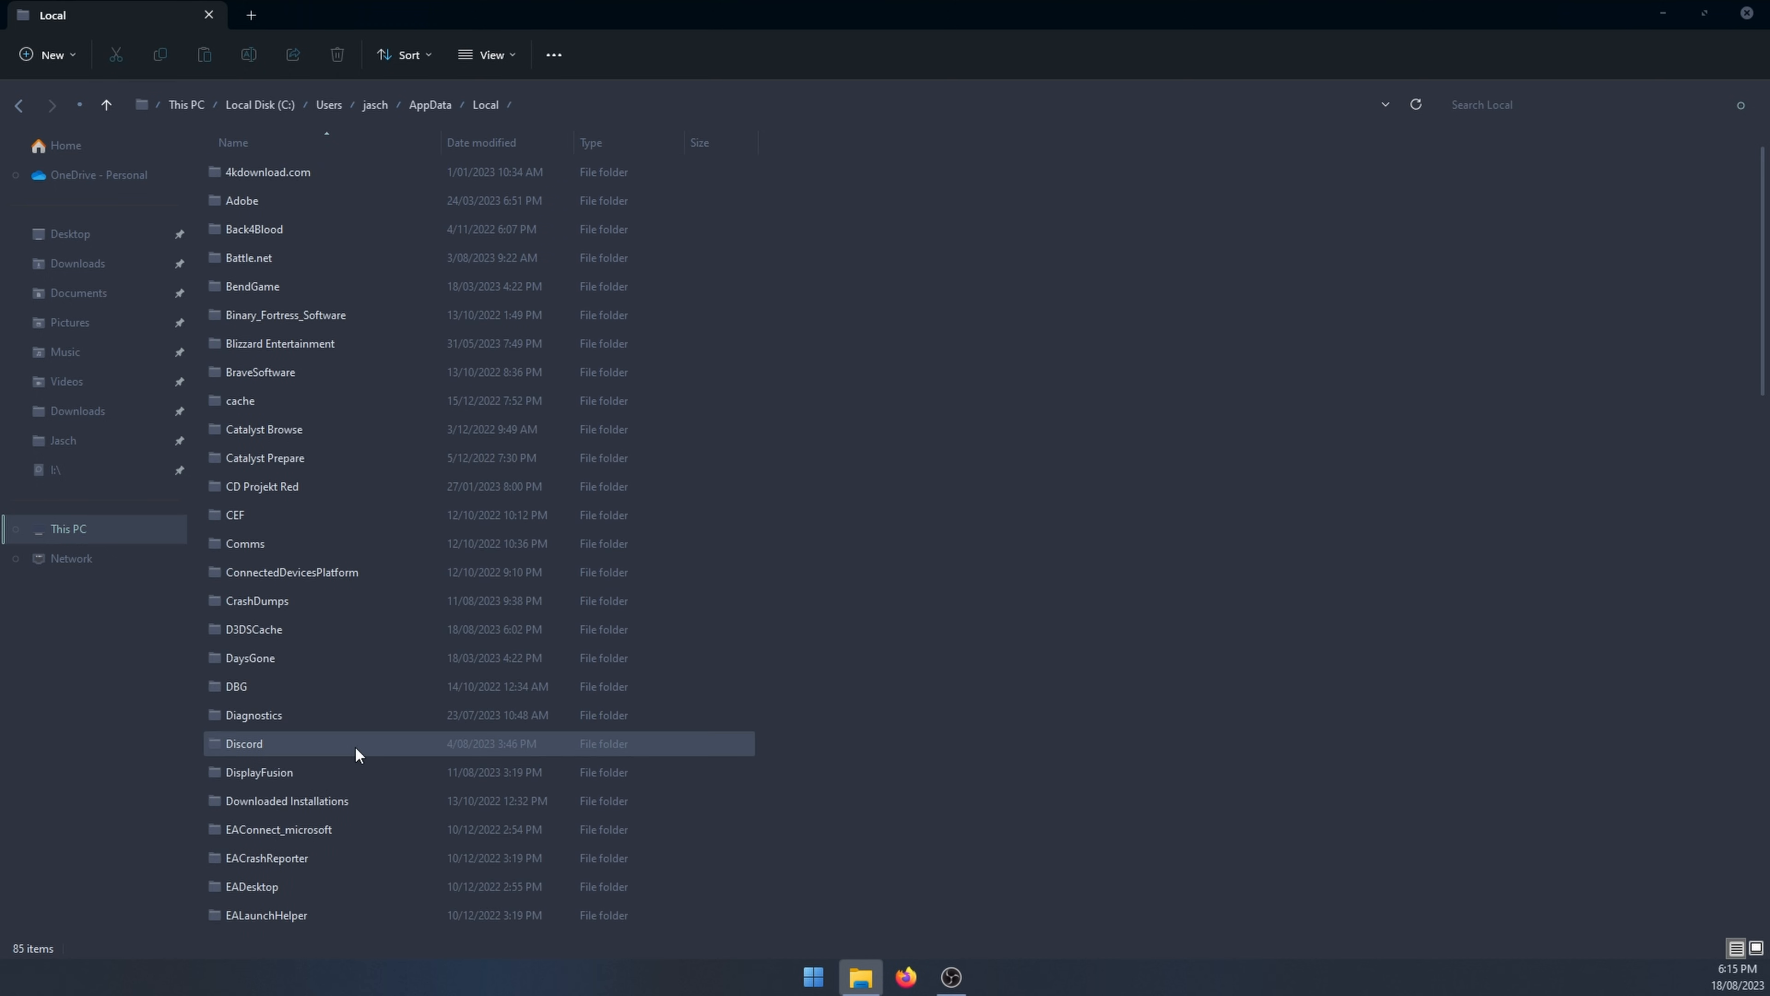
pyautogui.scroll(-3)
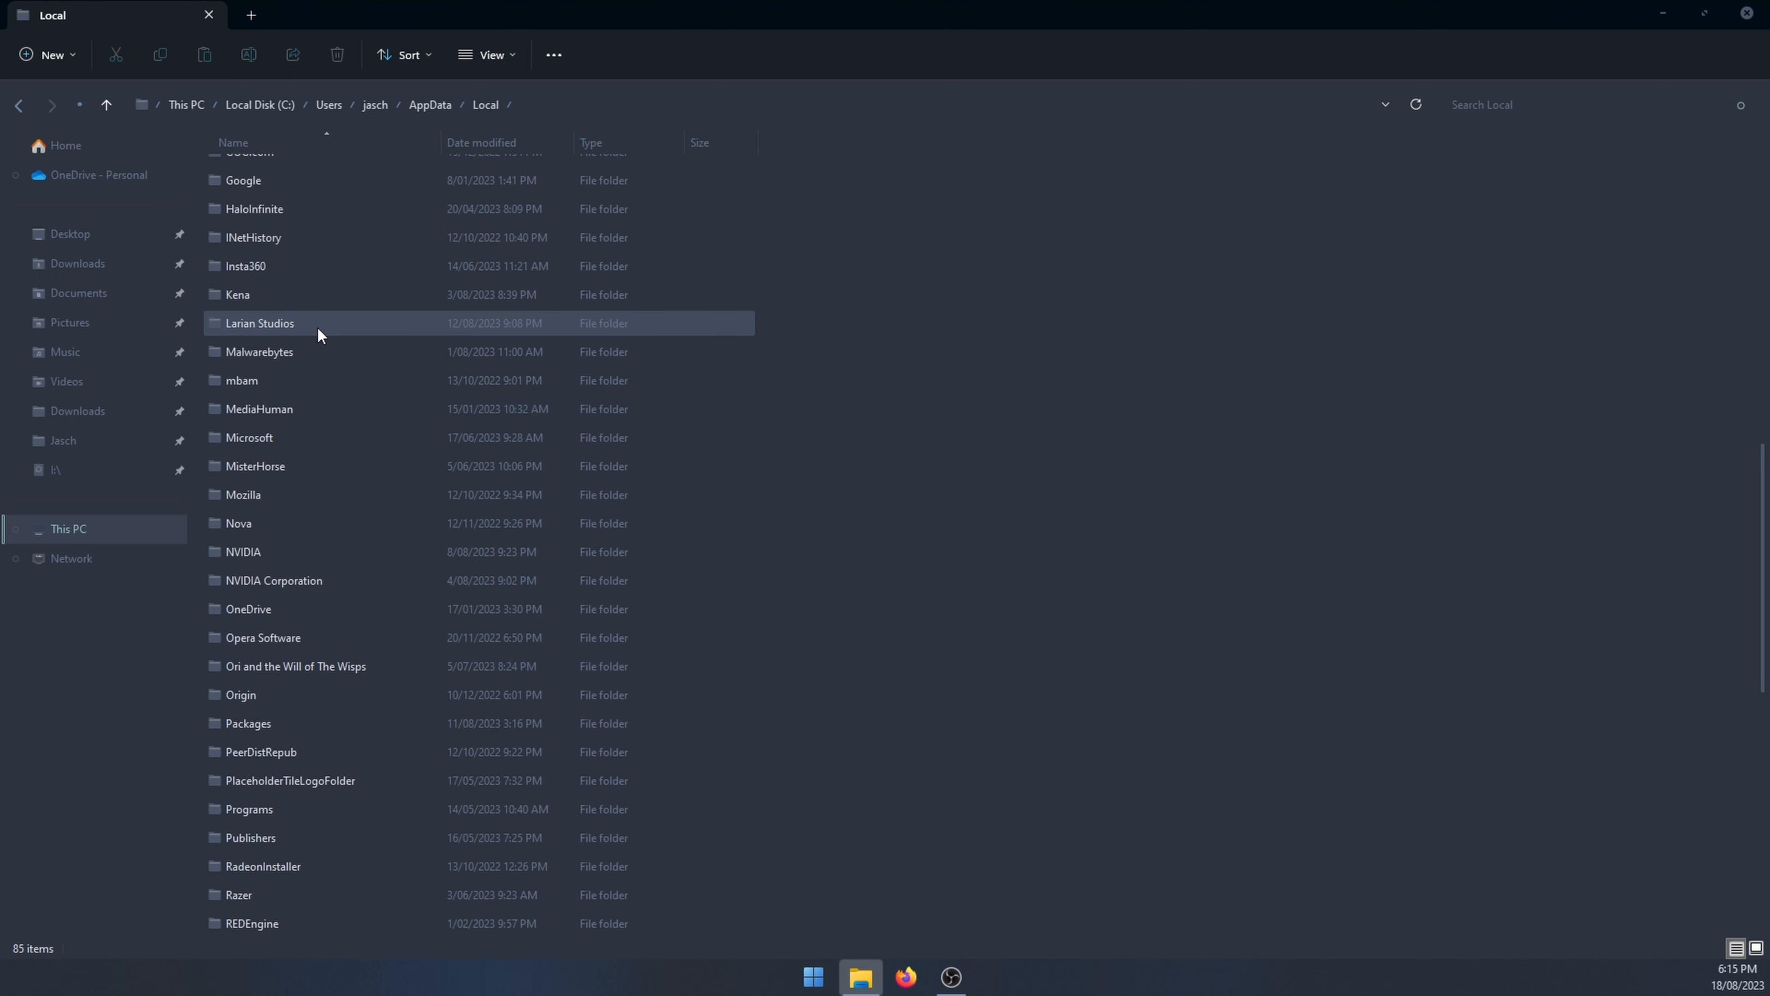
pyautogui.doubleClick(260, 323)
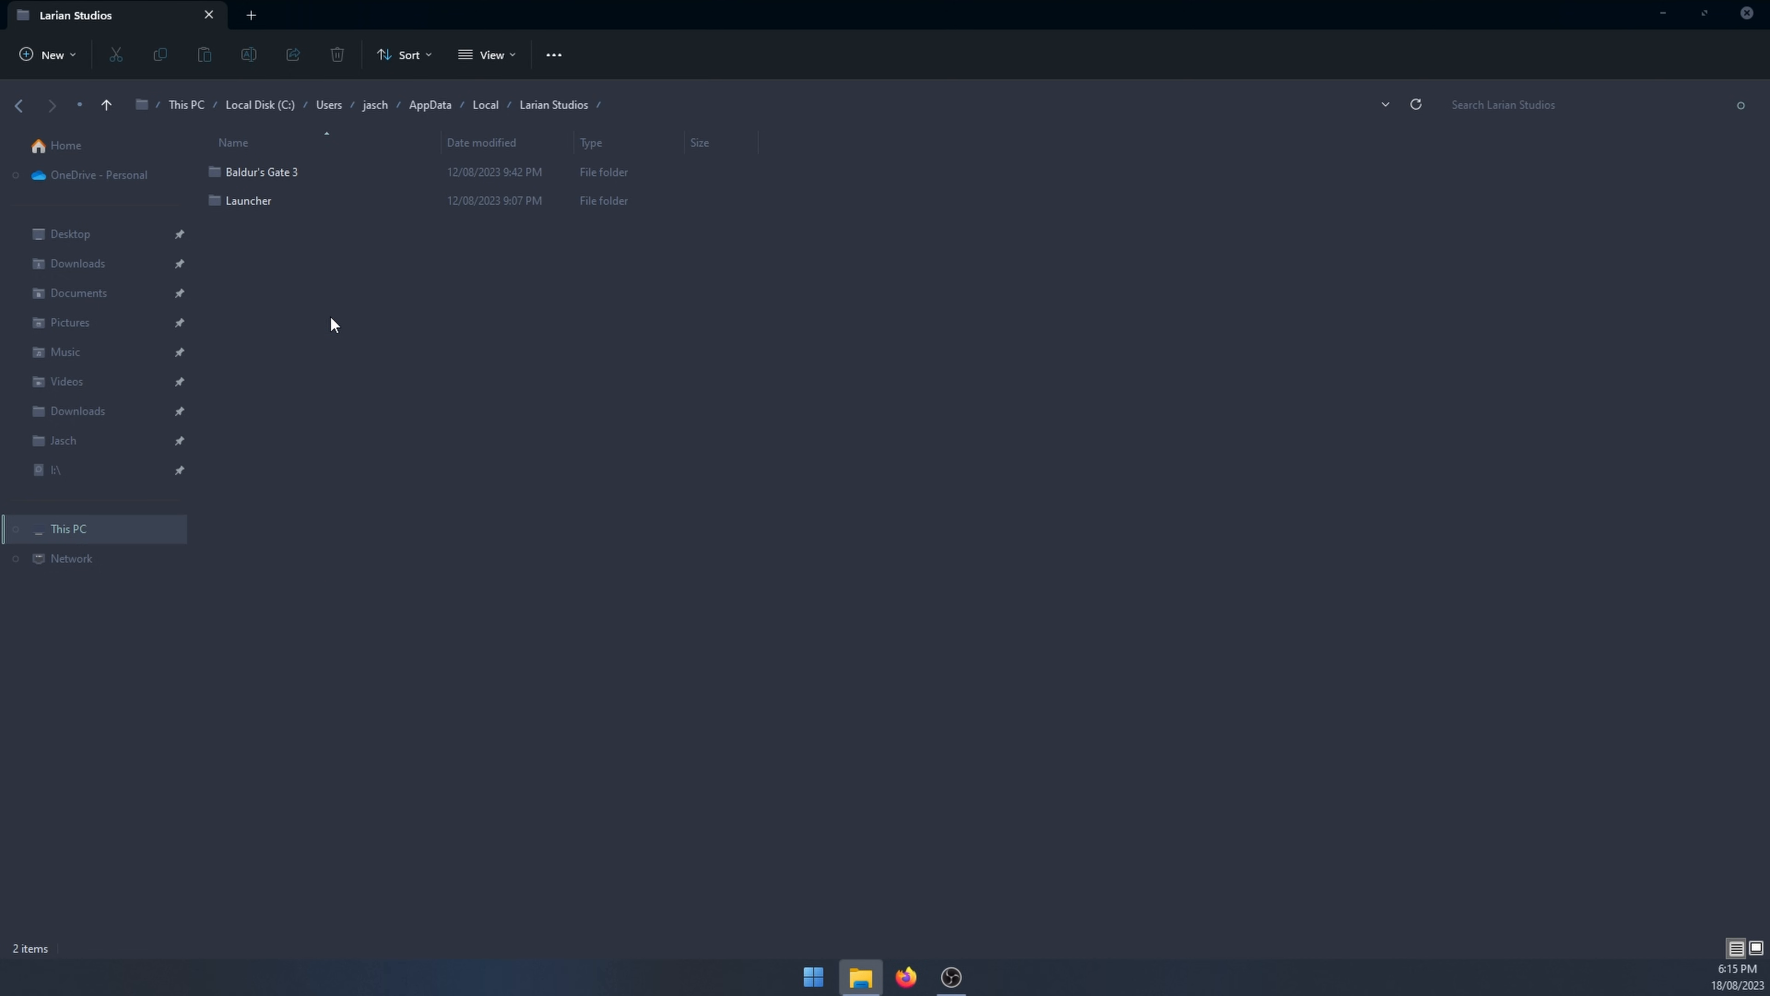
pyautogui.doubleClick(261, 172)
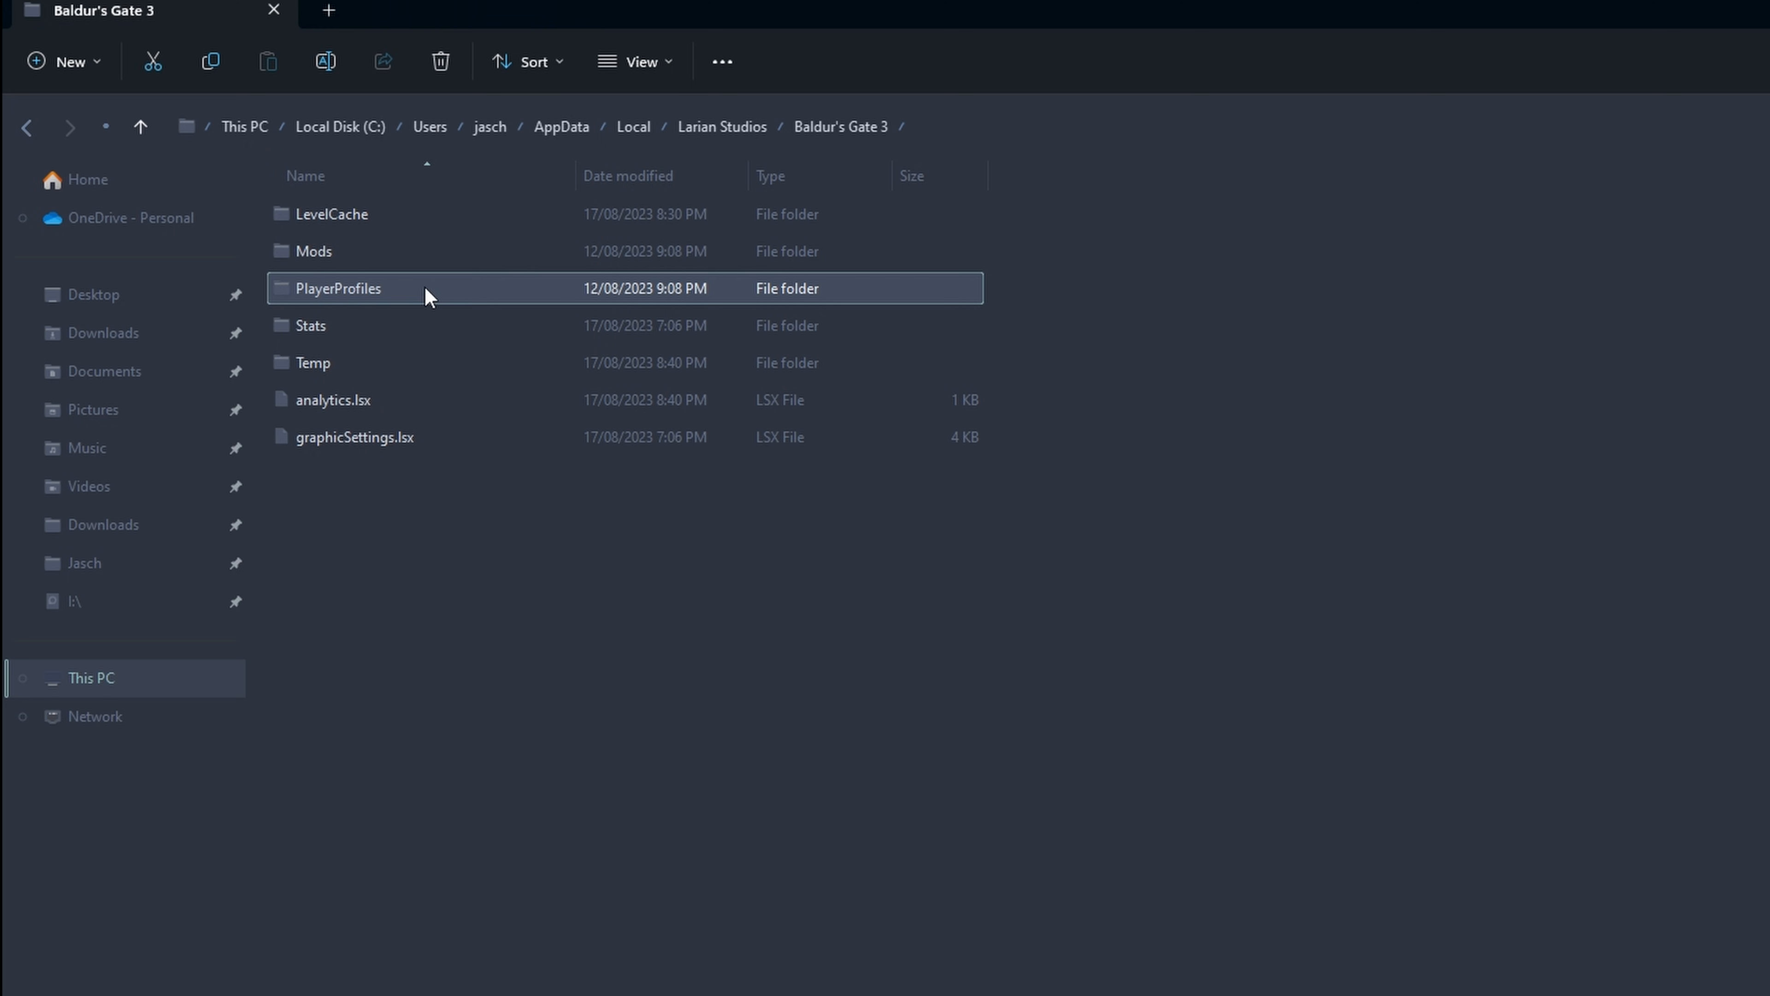
# - Enter the PlayerProfiles folder showing Public and playerprofiles8.lsf
pyautogui.click(337, 287)
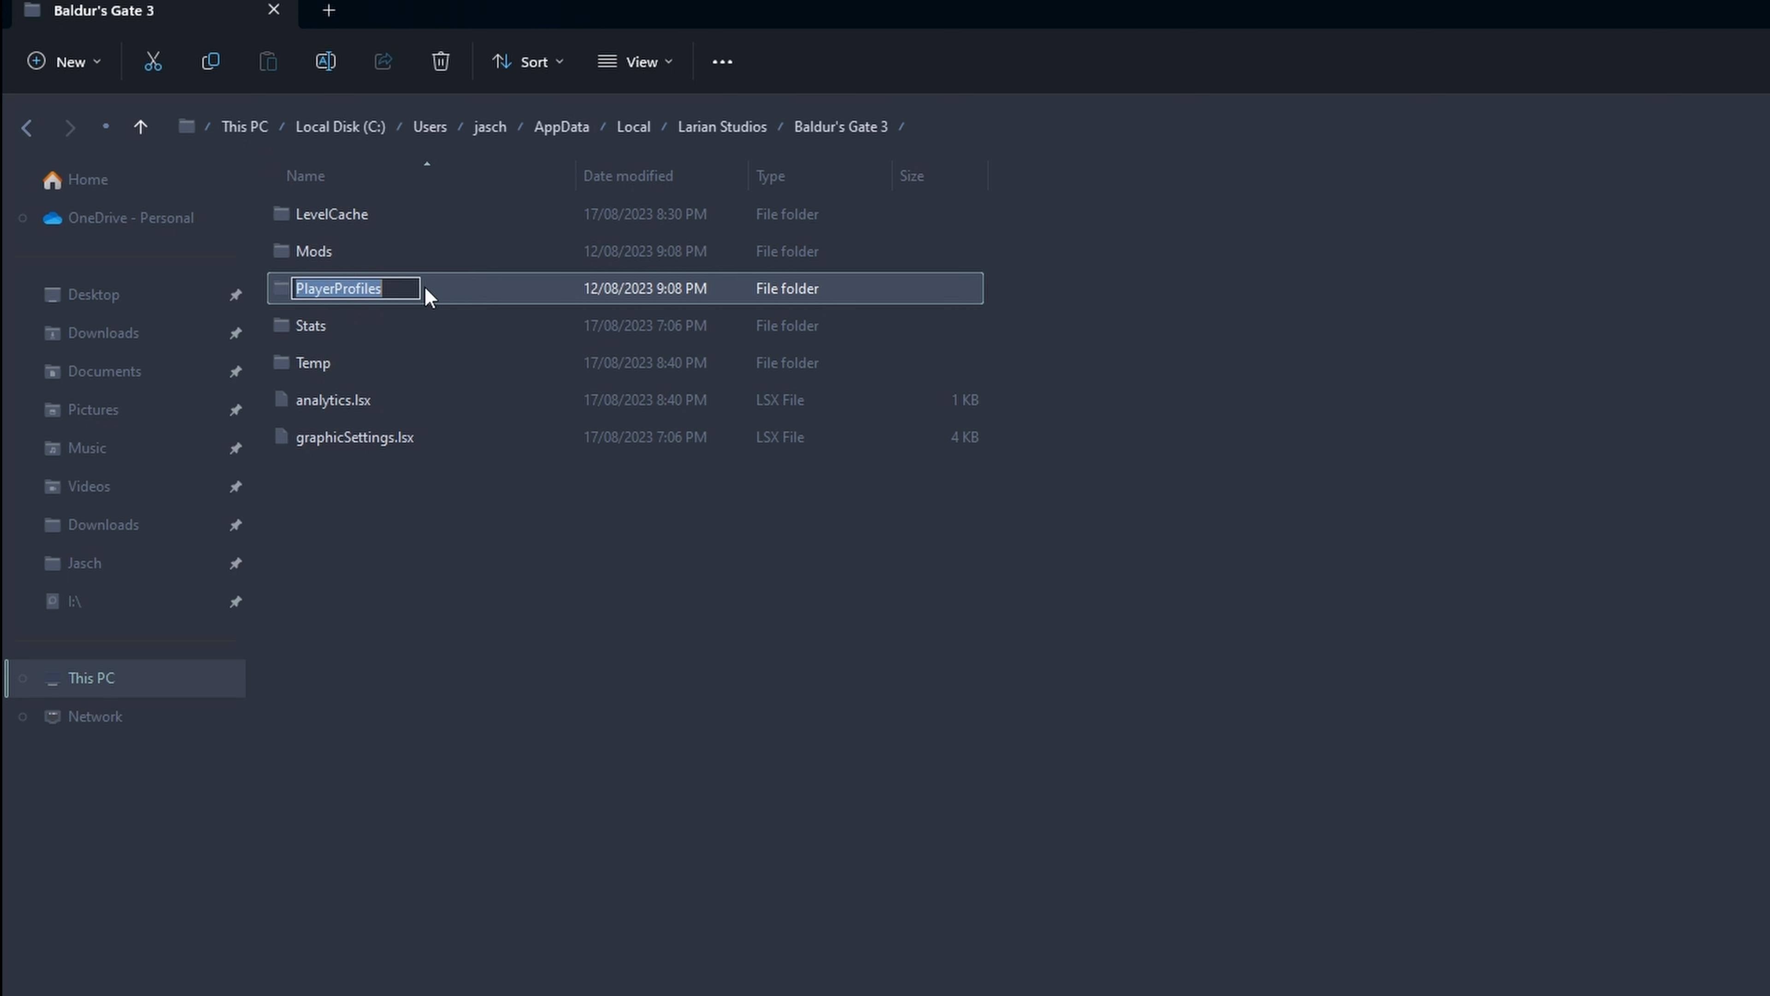
pyautogui.doubleClick(338, 288)
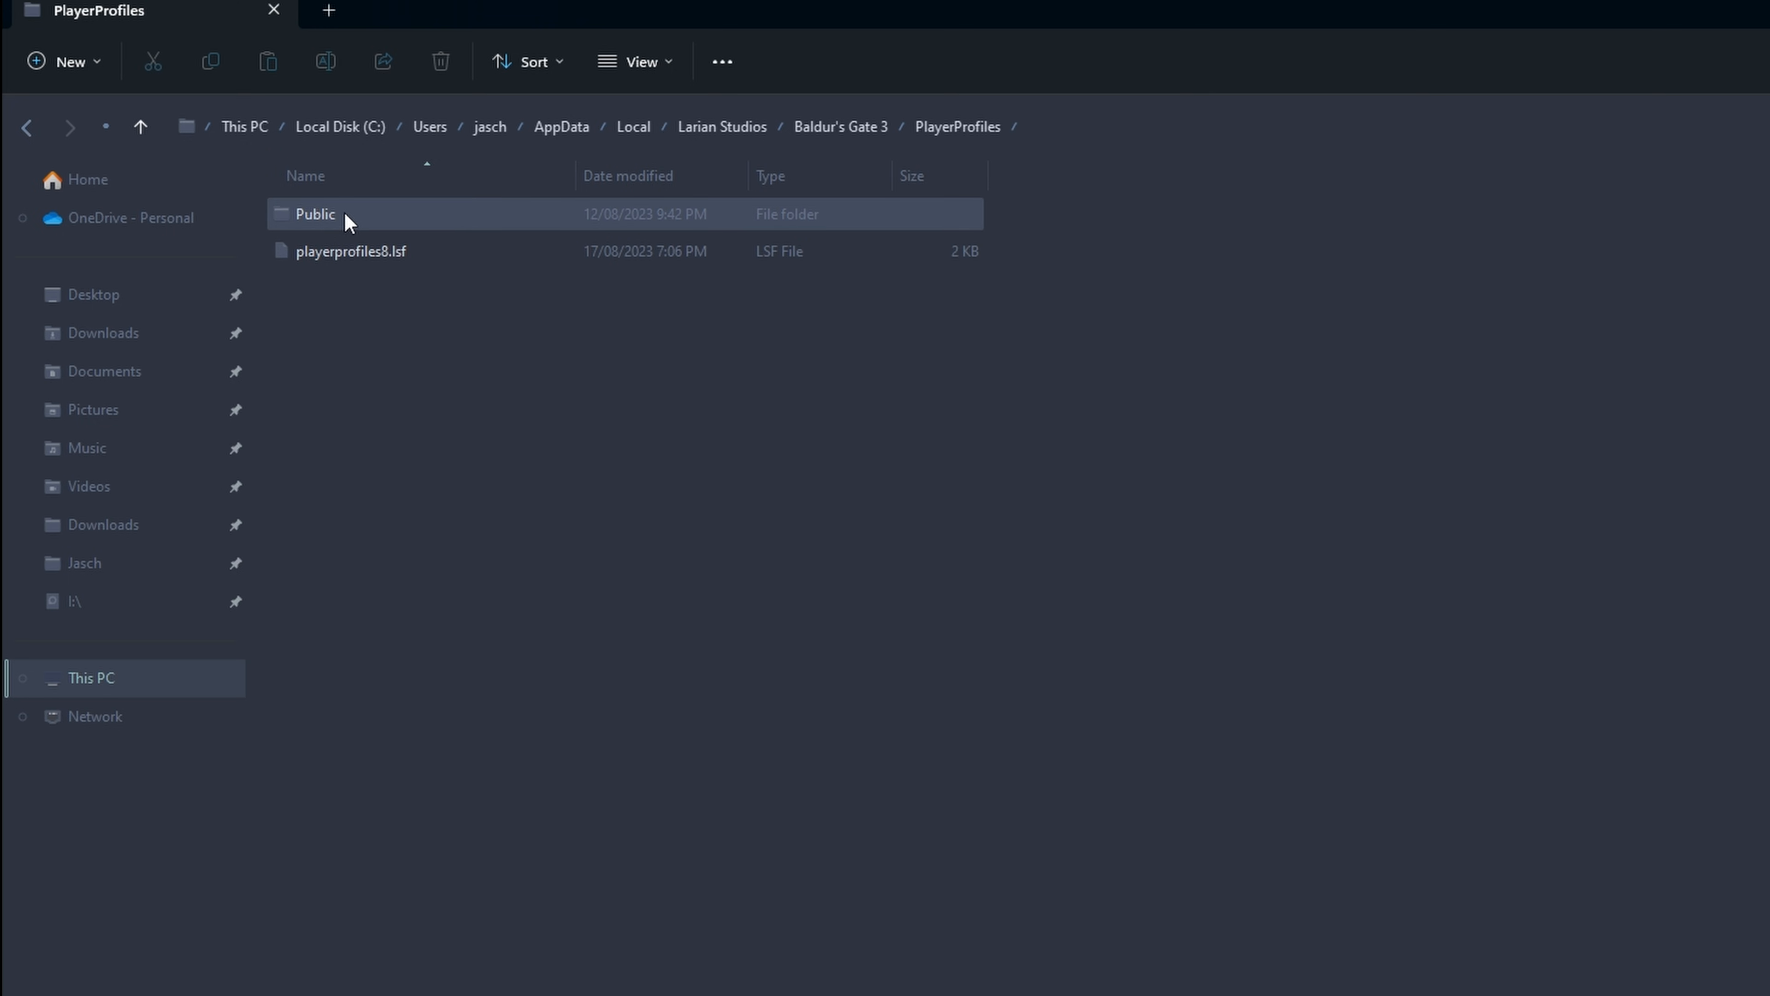
# - Go through Public into Savegames, peek at Story, and return to Savegames ready for backup
pyautogui.doubleClick(315, 213)
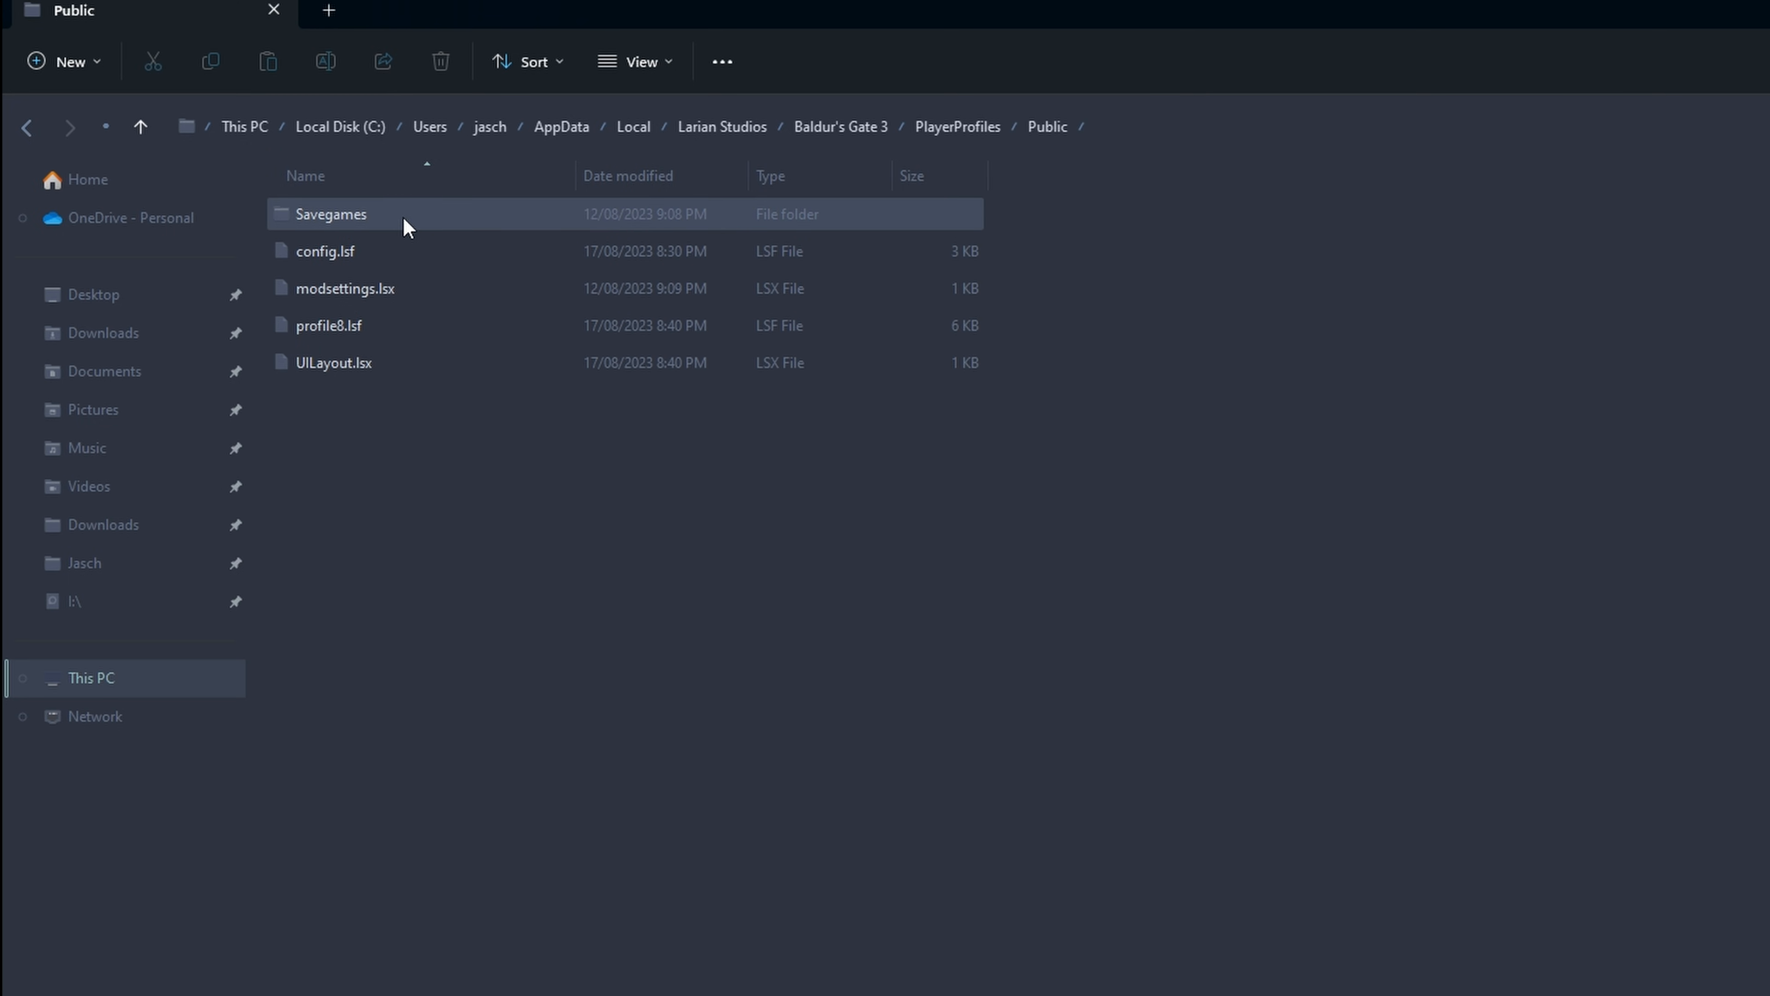
pyautogui.doubleClick(331, 213)
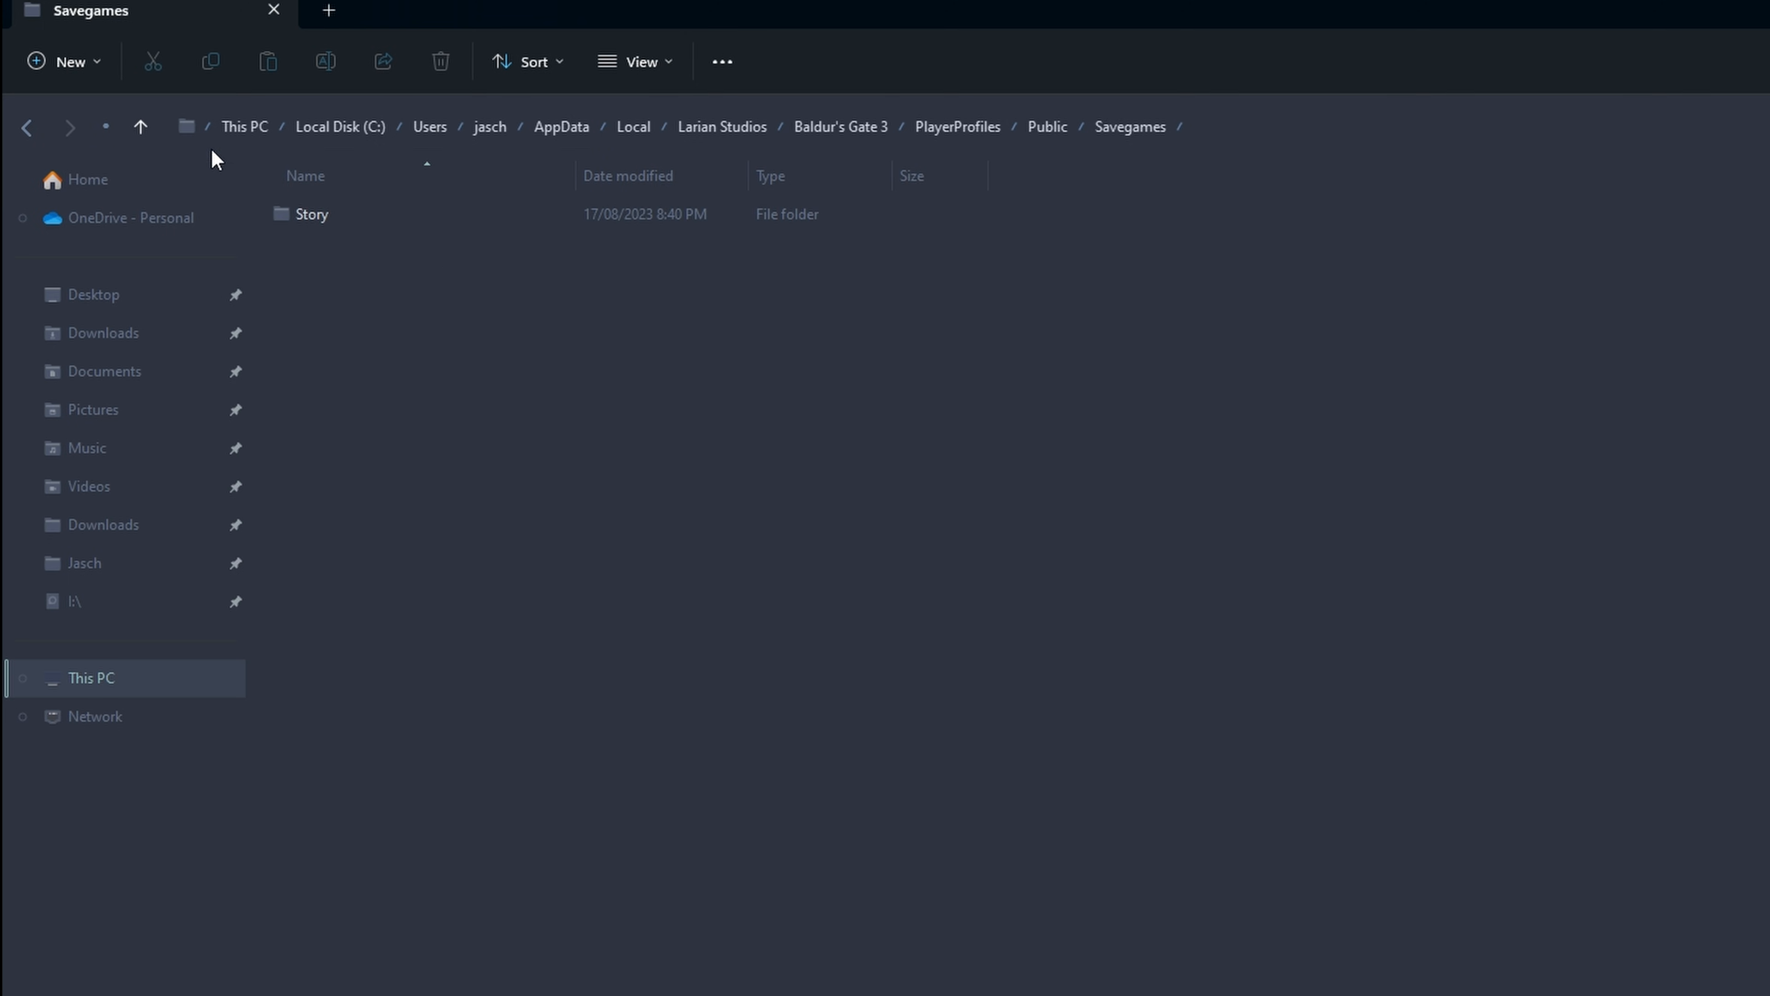
pyautogui.rightClick(331, 213)
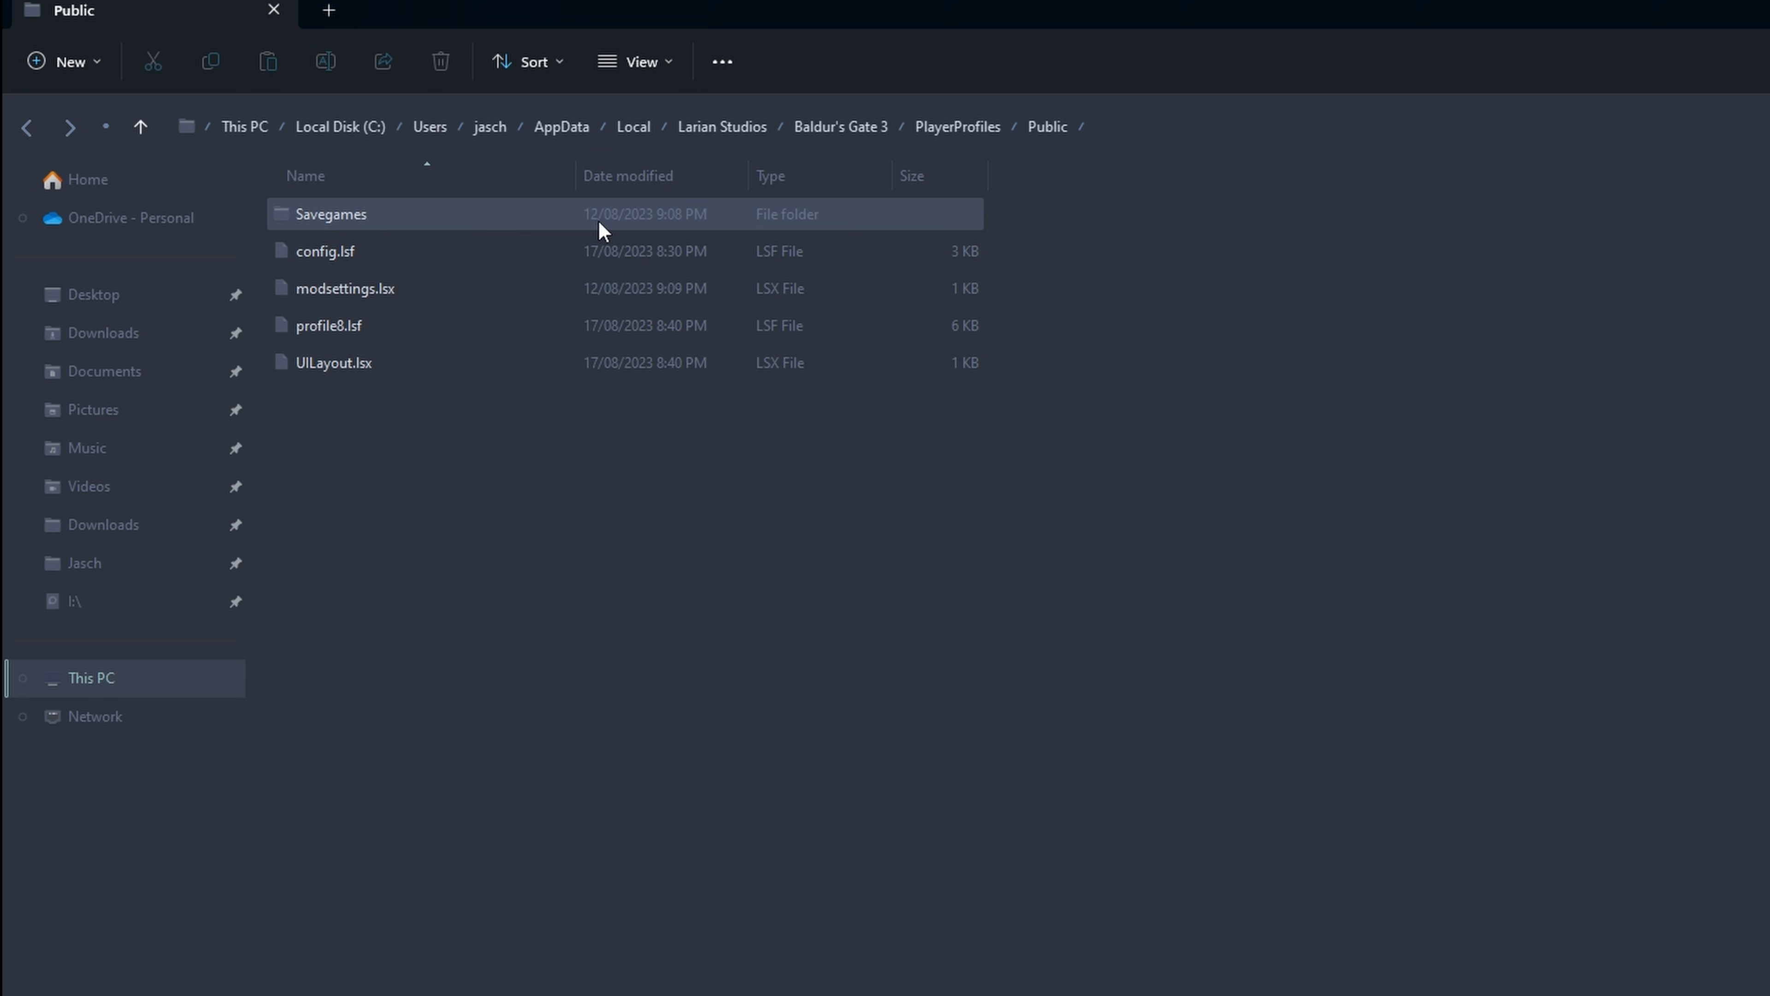
pyautogui.doubleClick(331, 213)
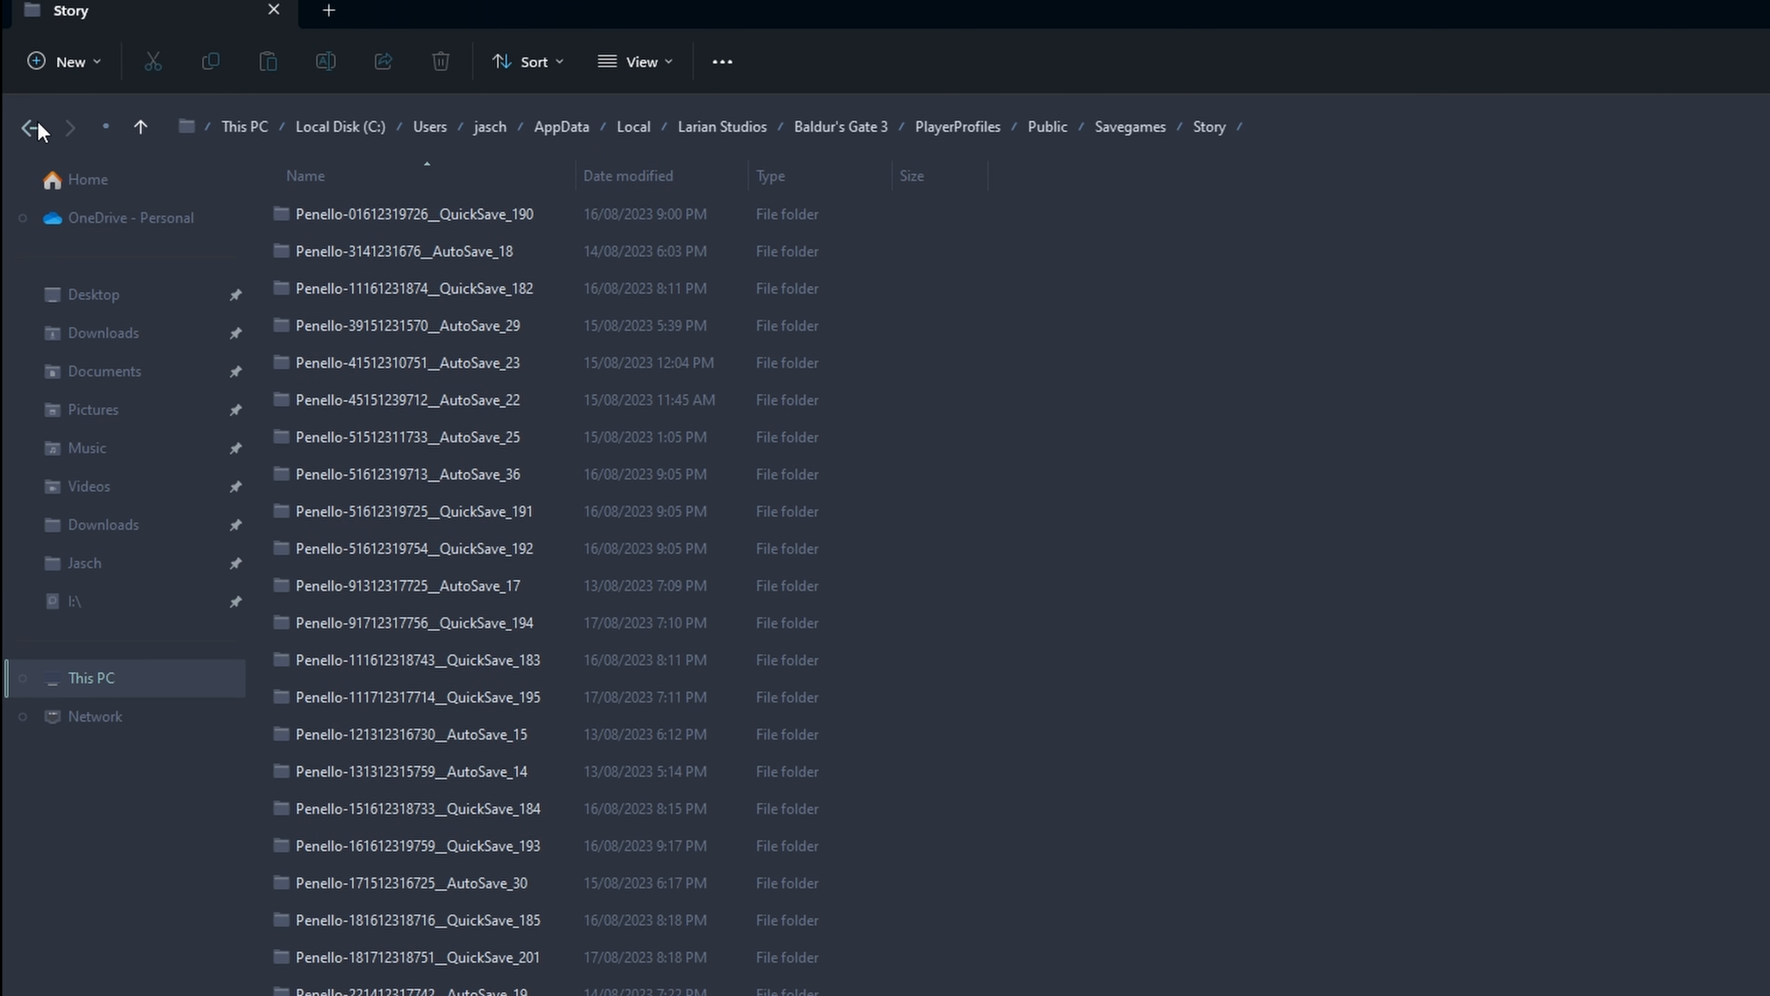
pyautogui.click(32, 127)
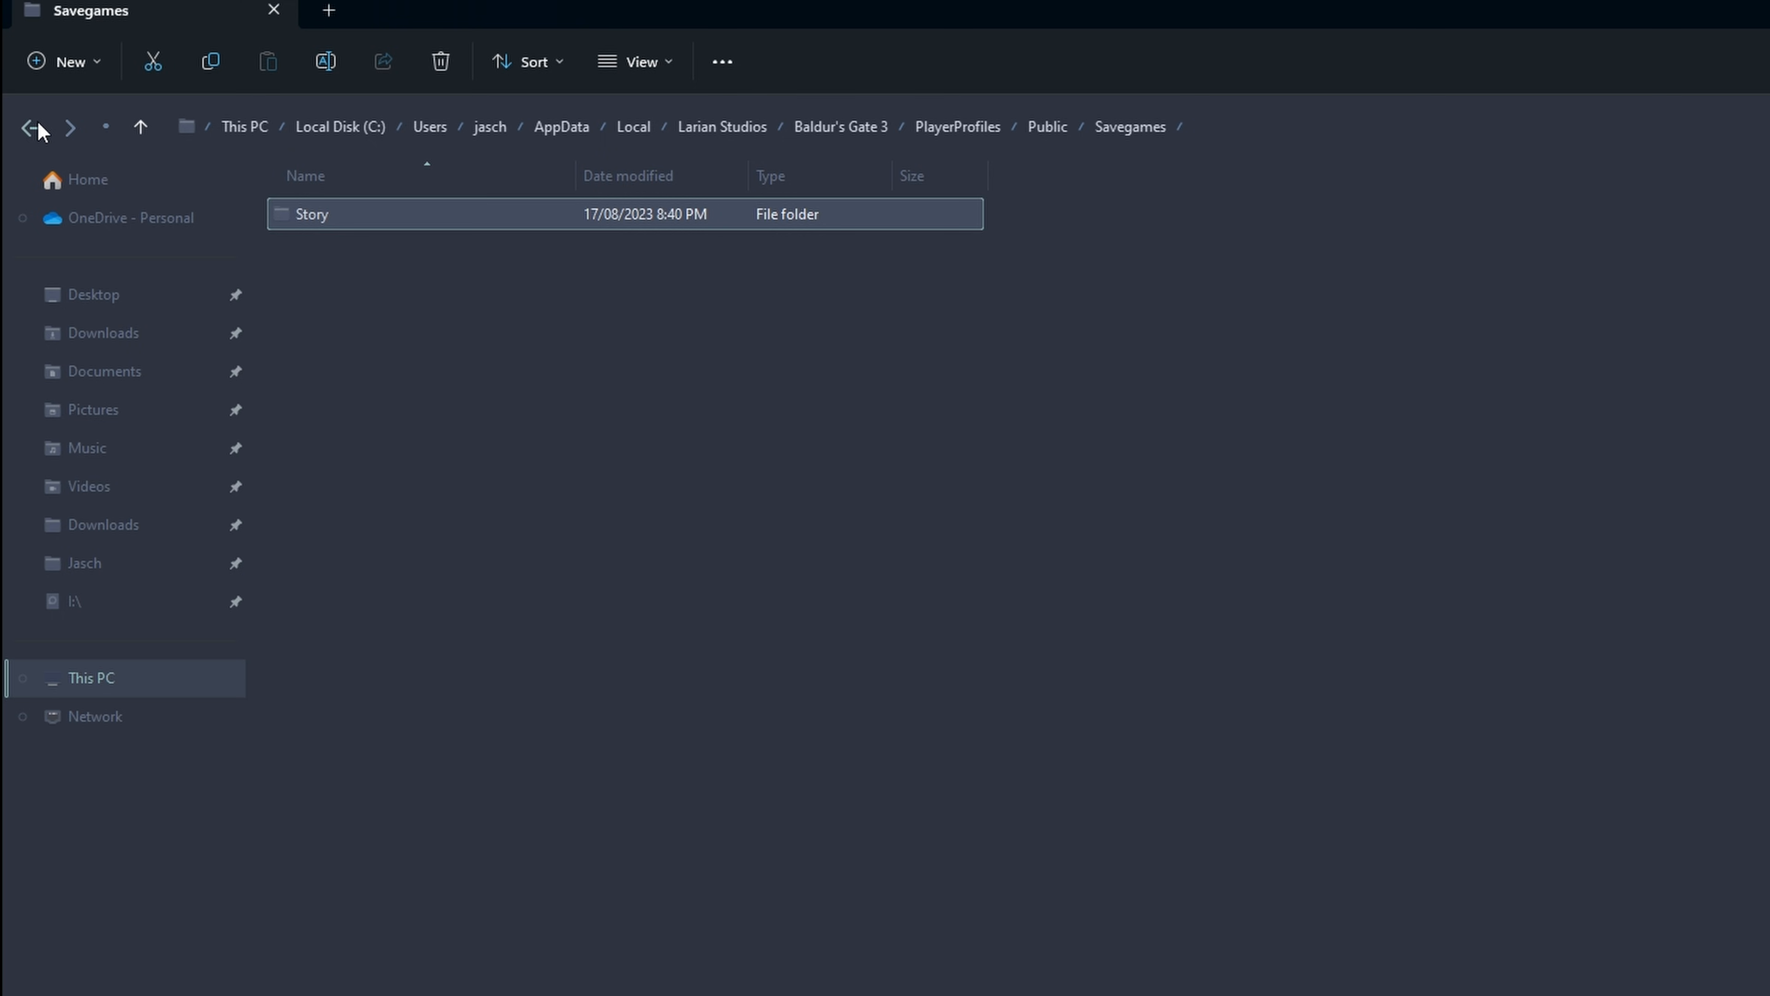